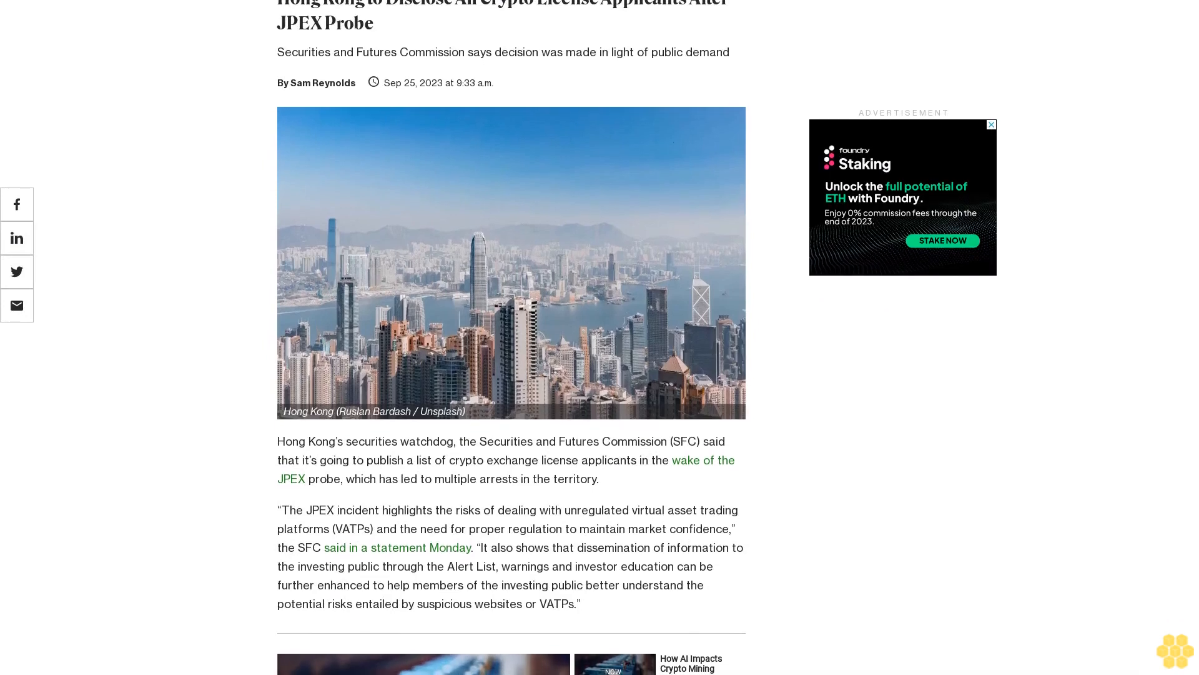
pyautogui.scroll(-3)
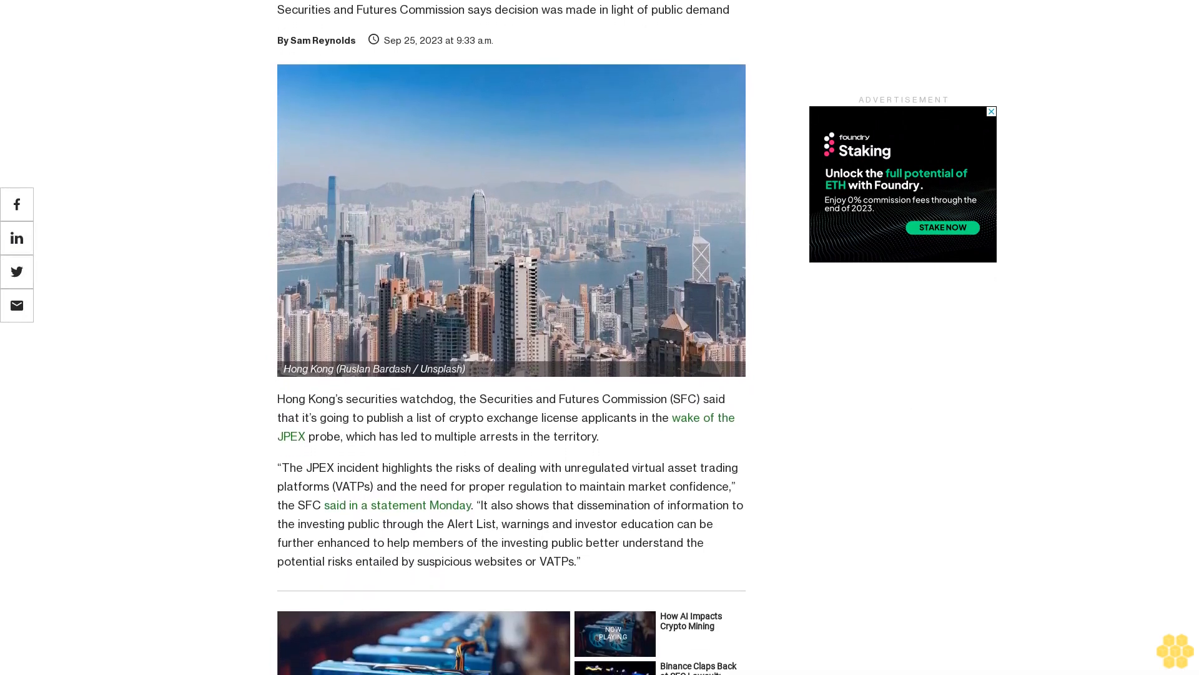
pyautogui.scroll(-3)
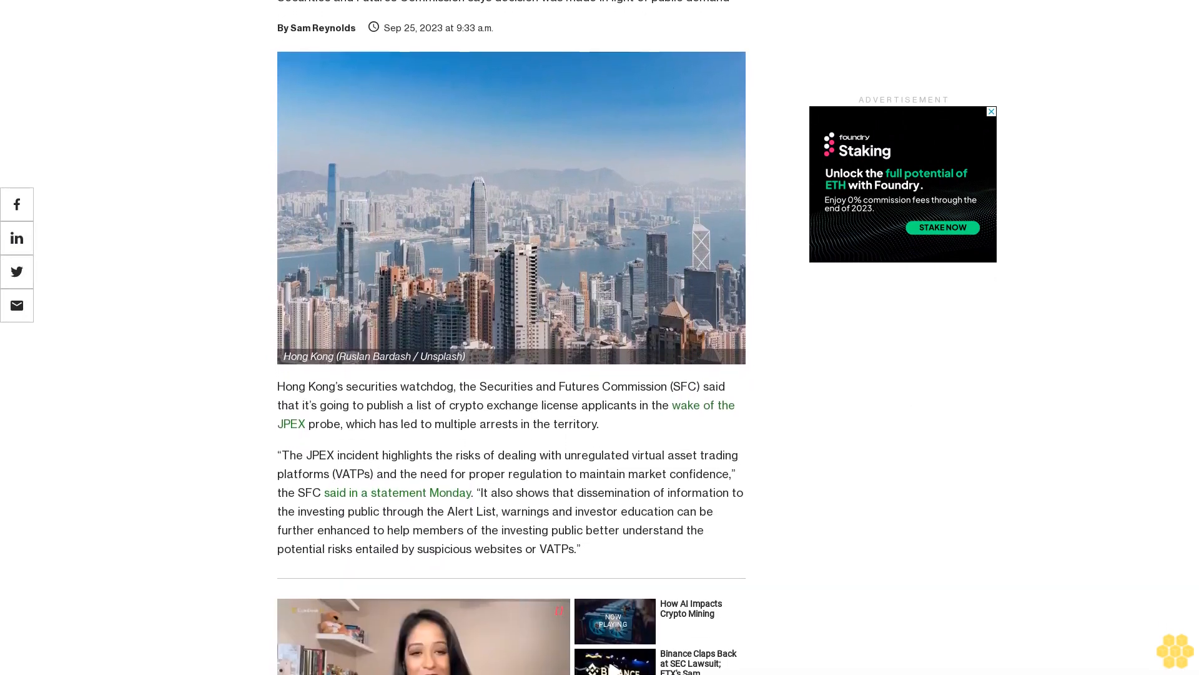
pyautogui.scroll(3)
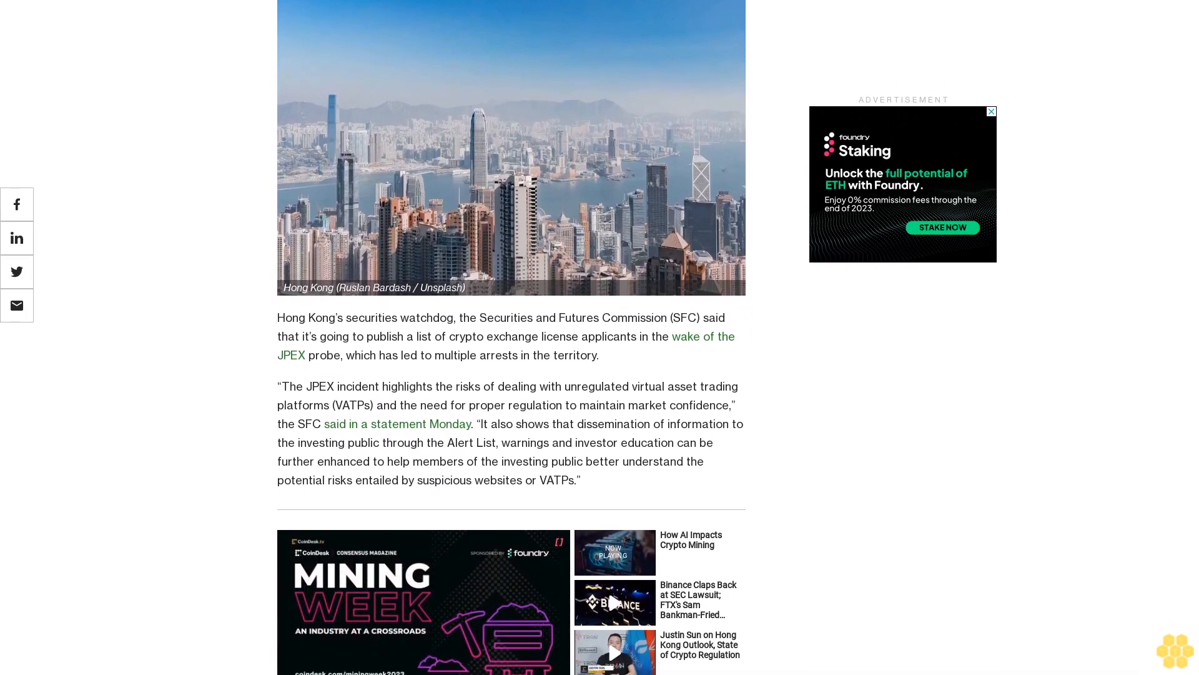
pyautogui.scroll(-3)
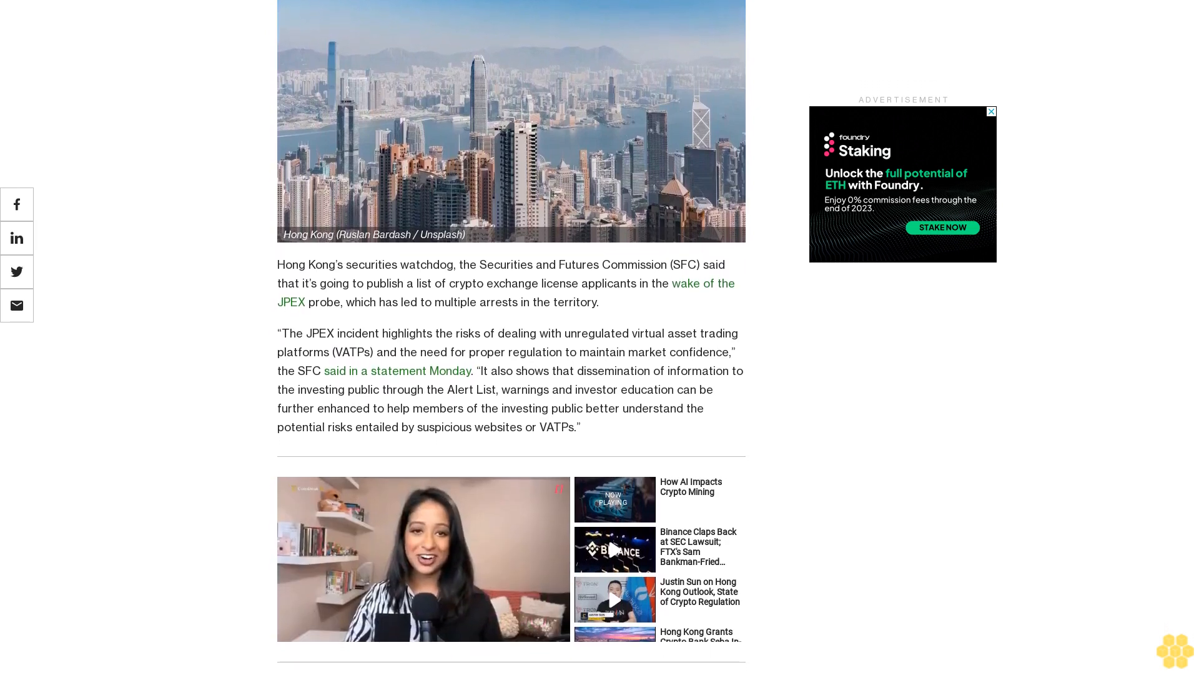
pyautogui.scroll(-3)
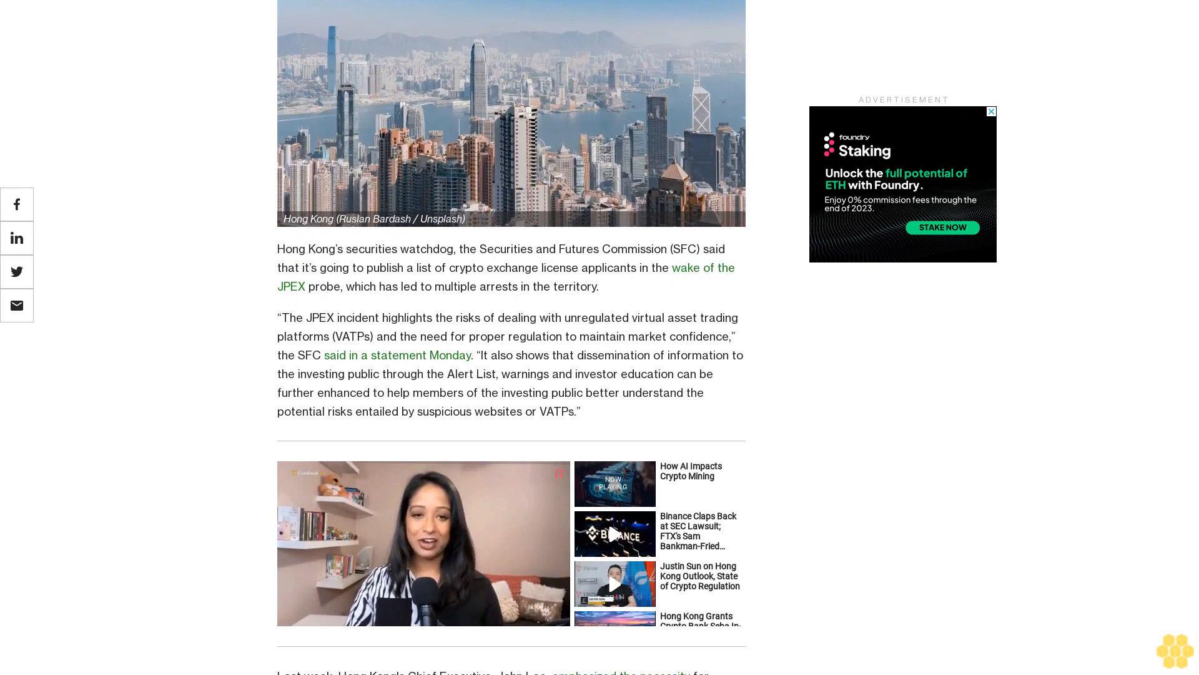
pyautogui.scroll(-3)
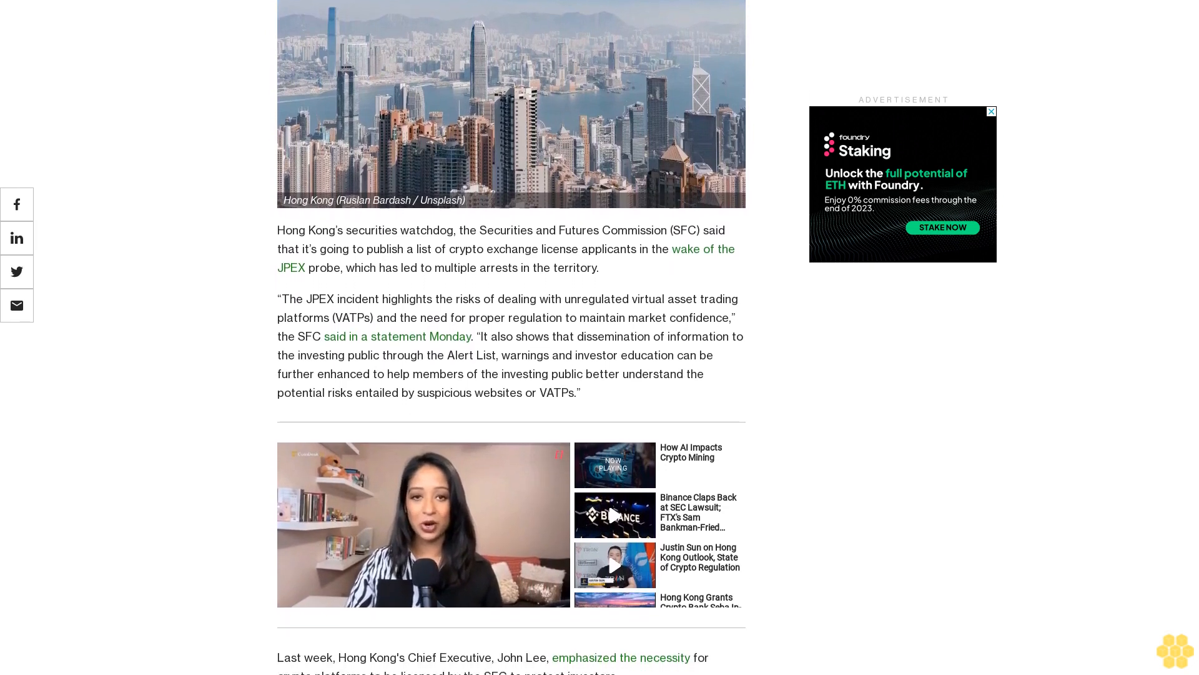
pyautogui.scroll(-3)
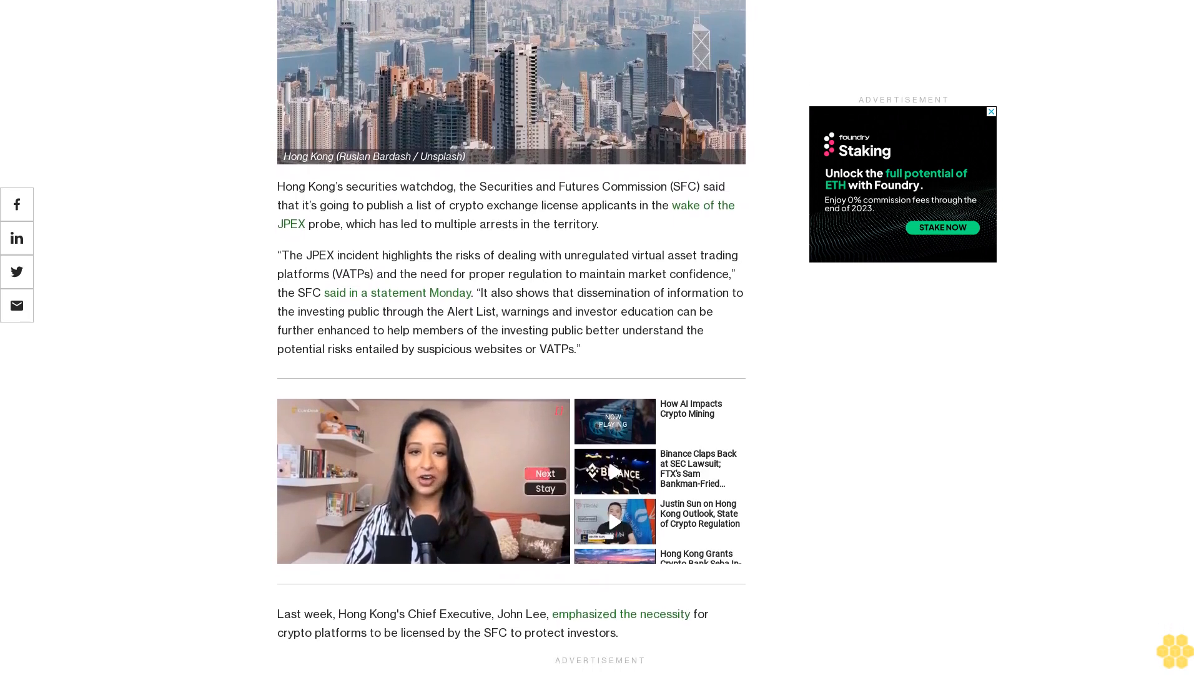
pyautogui.scroll(3)
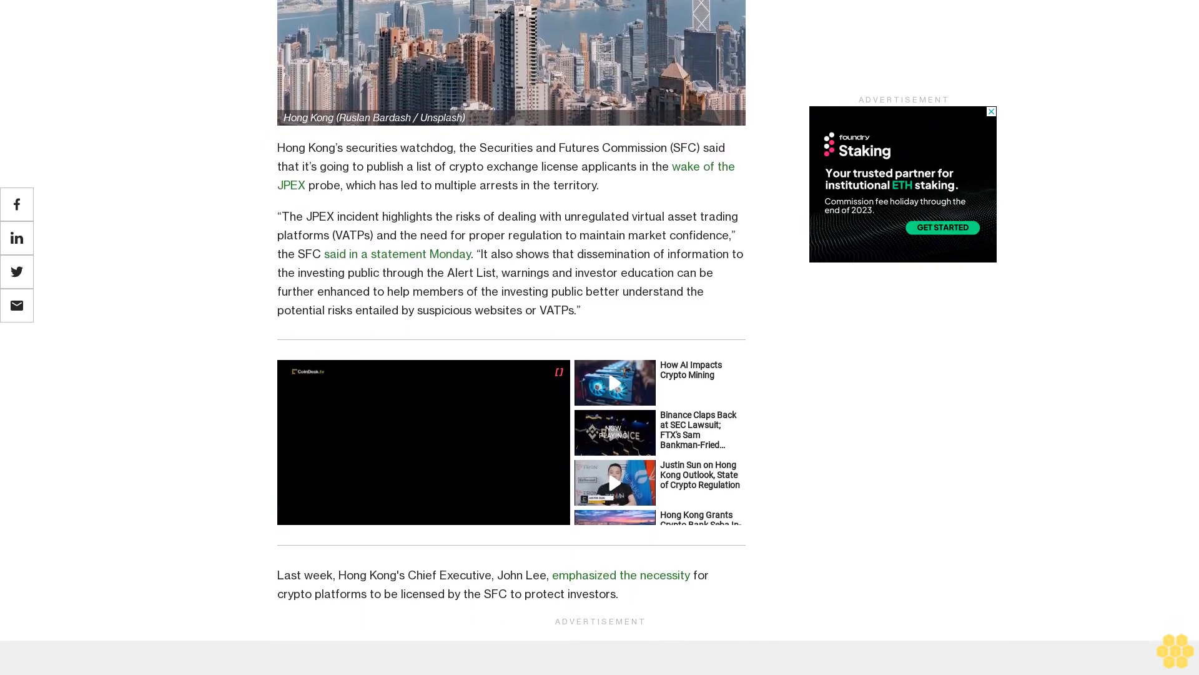
pyautogui.scroll(-3)
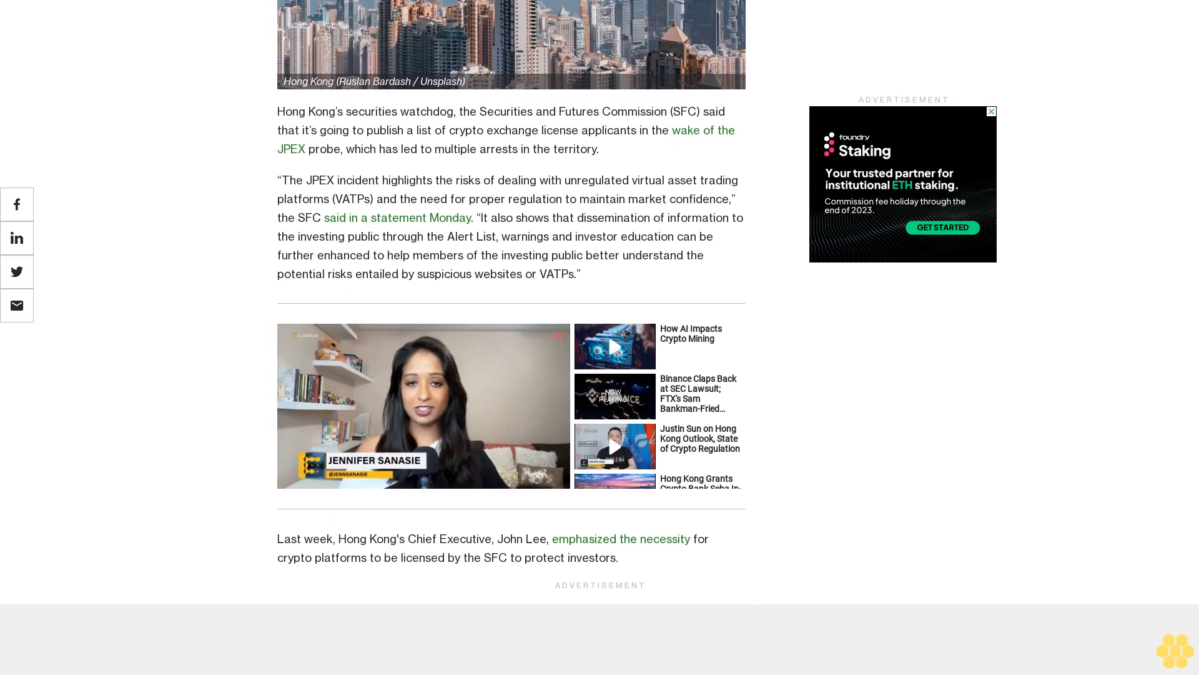
pyautogui.scroll(-3)
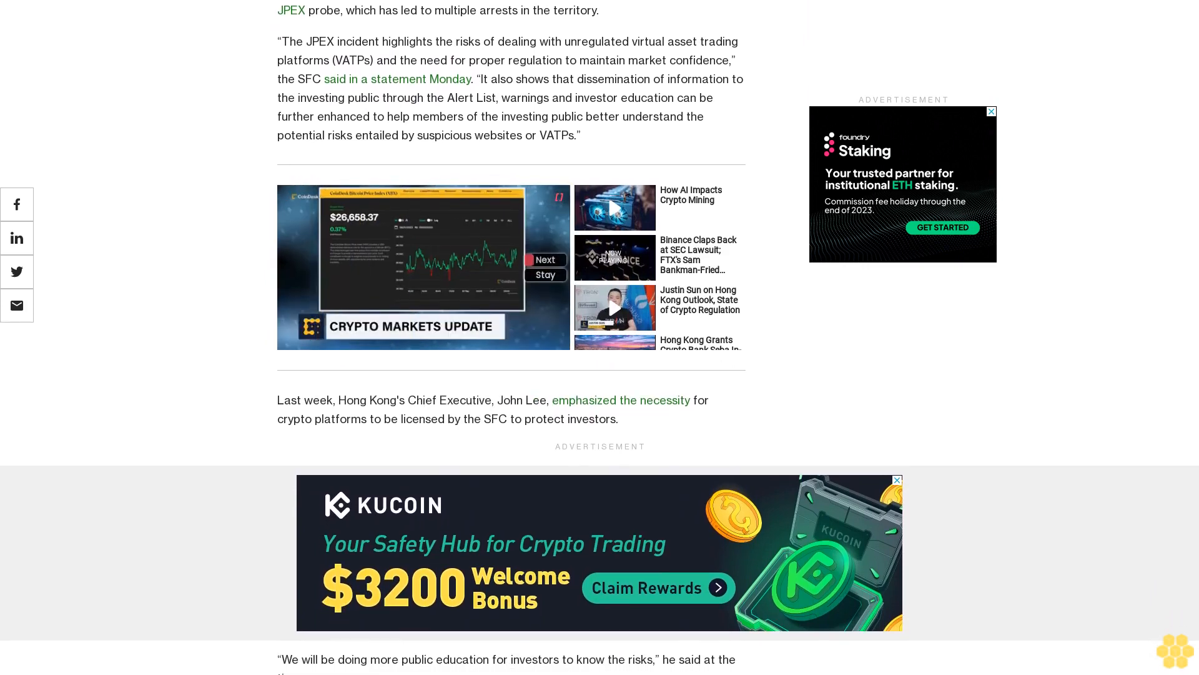
pyautogui.scroll(-3)
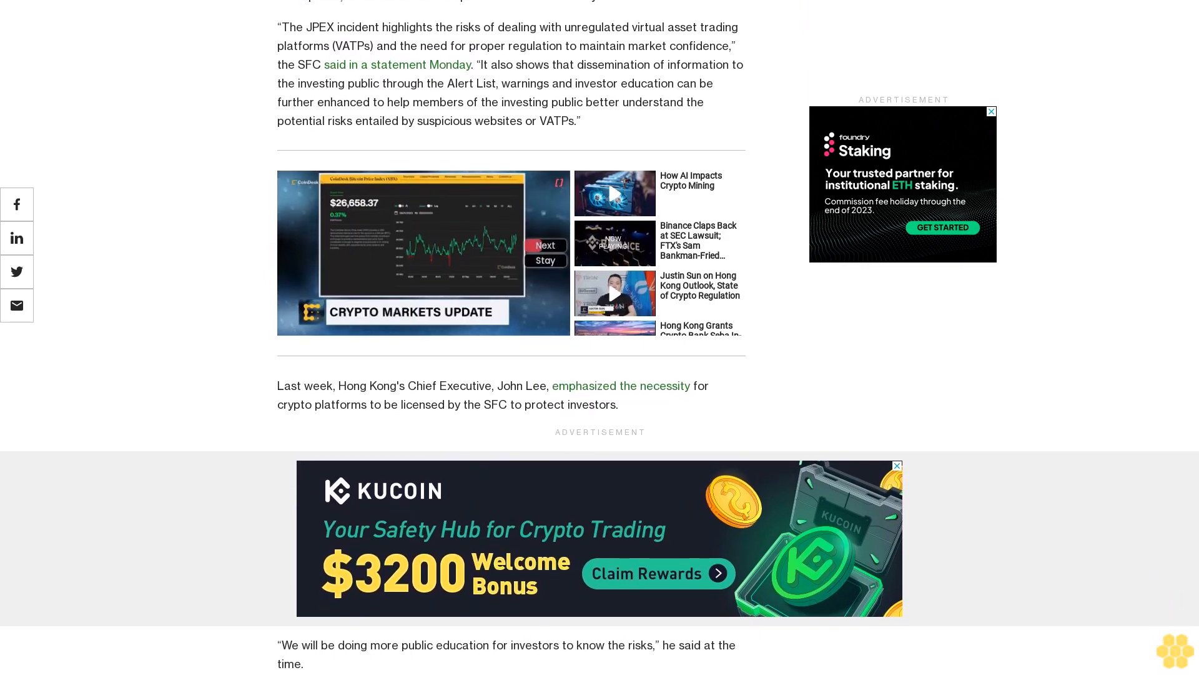
pyautogui.scroll(3)
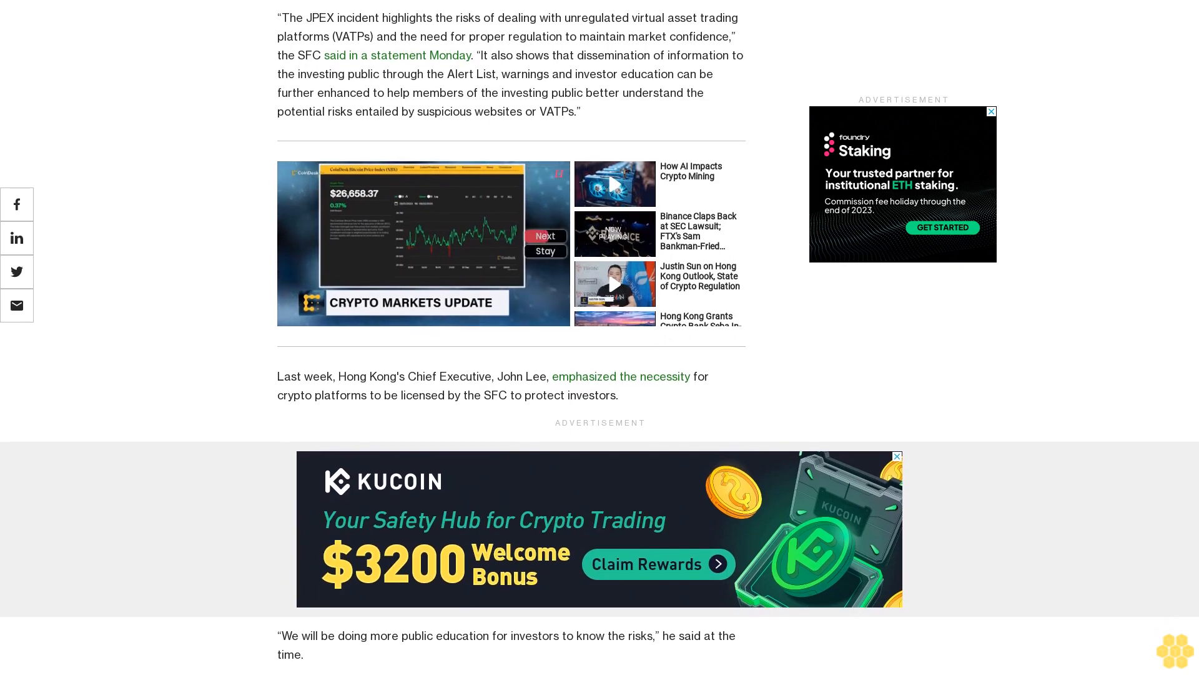
pyautogui.scroll(-3)
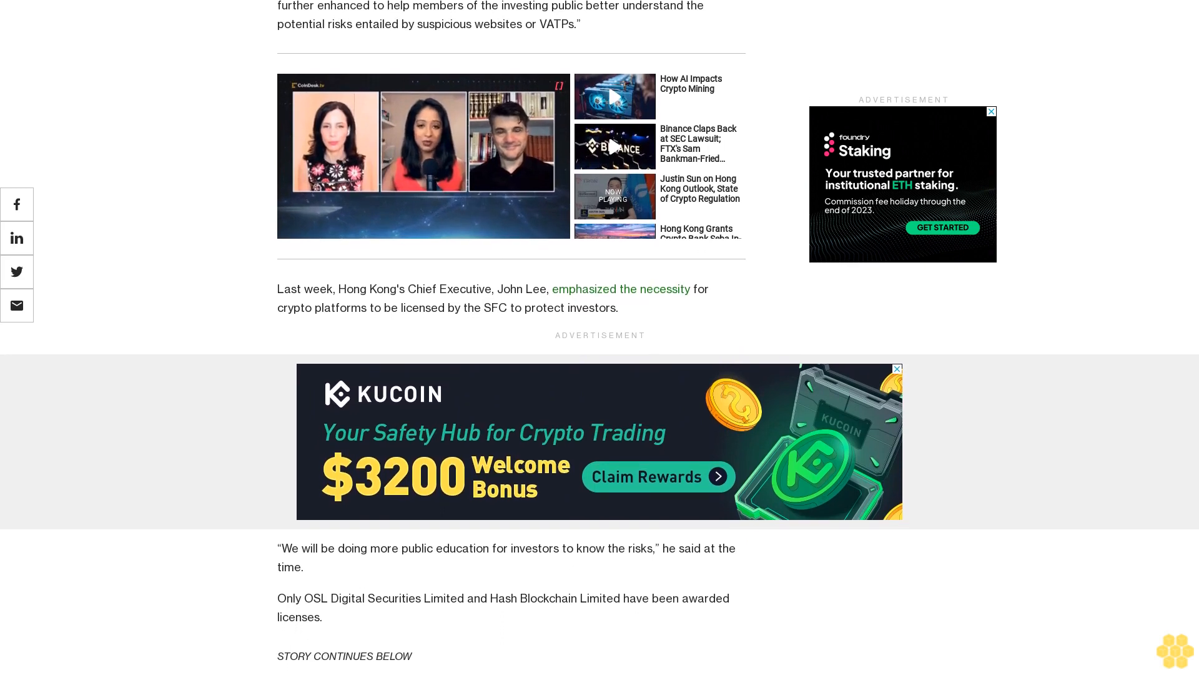
pyautogui.scroll(-3)
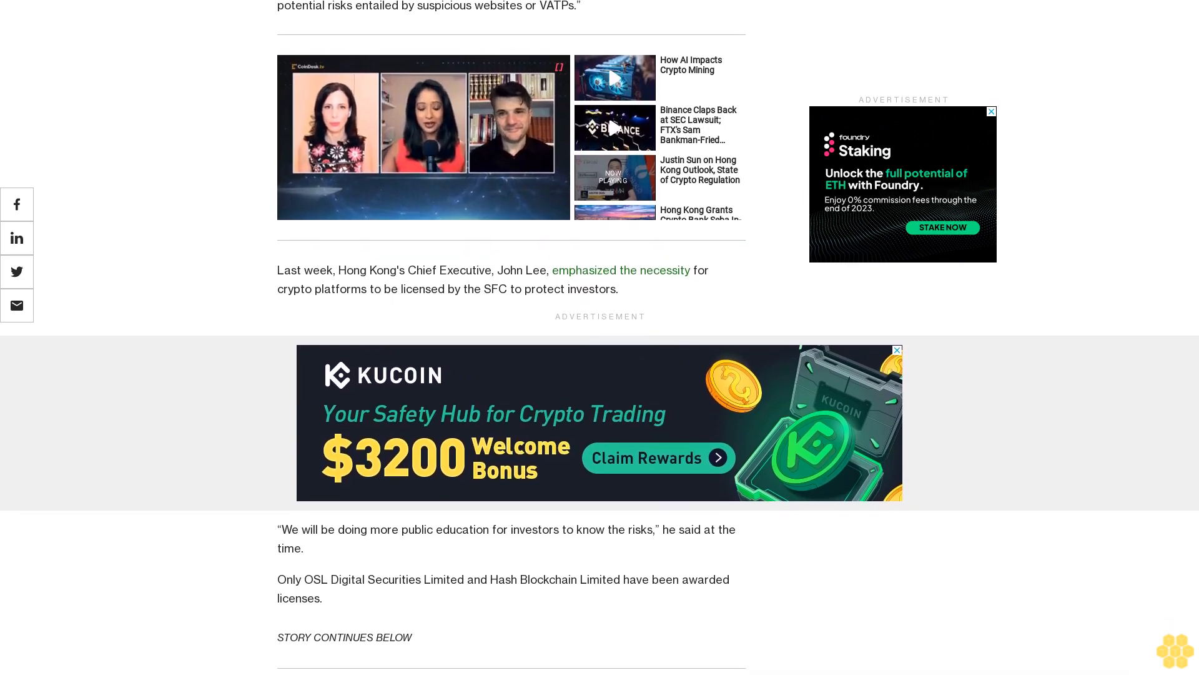
pyautogui.scroll(-3)
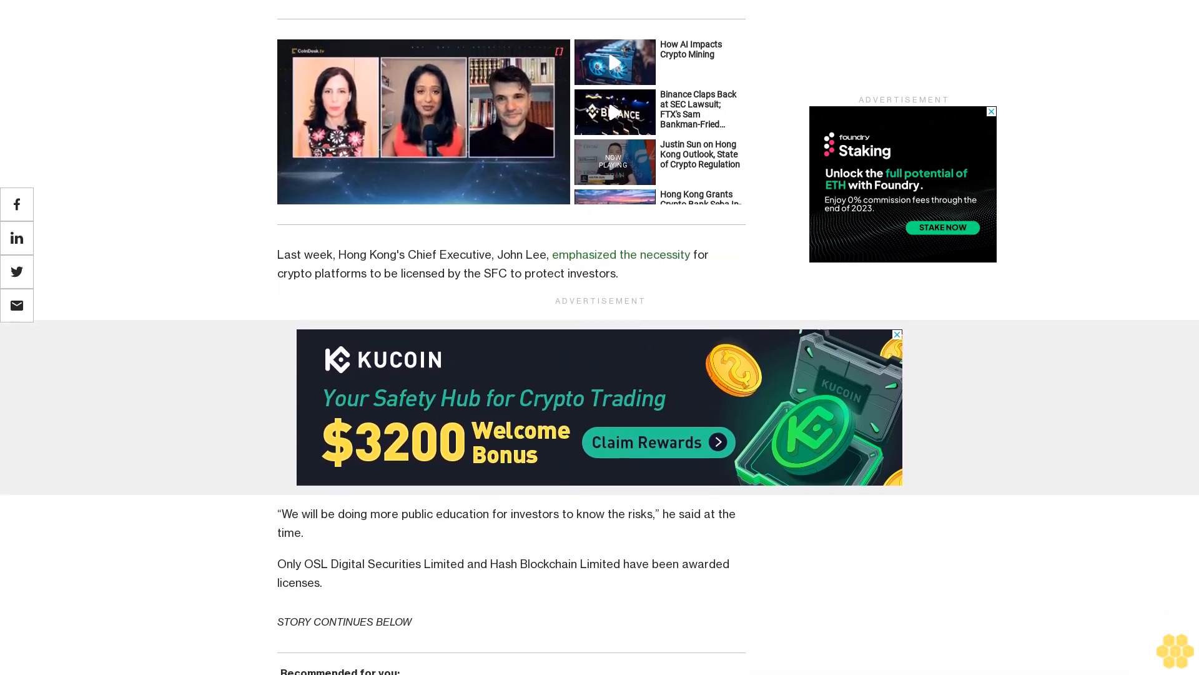
pyautogui.scroll(-3)
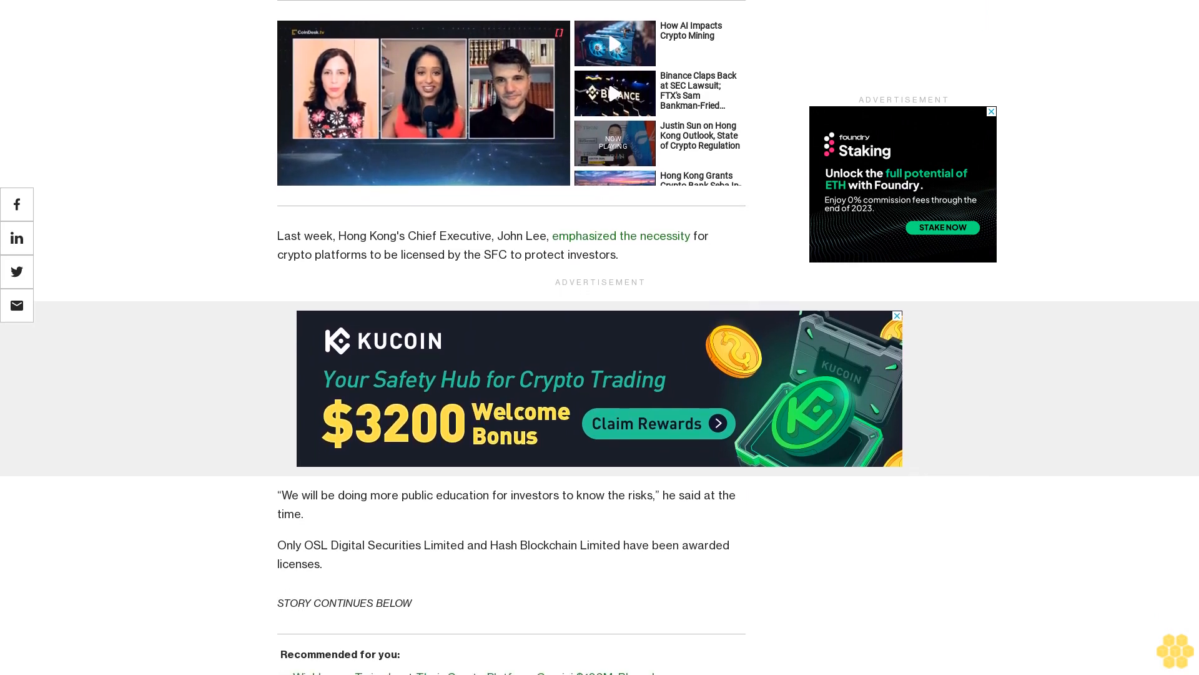